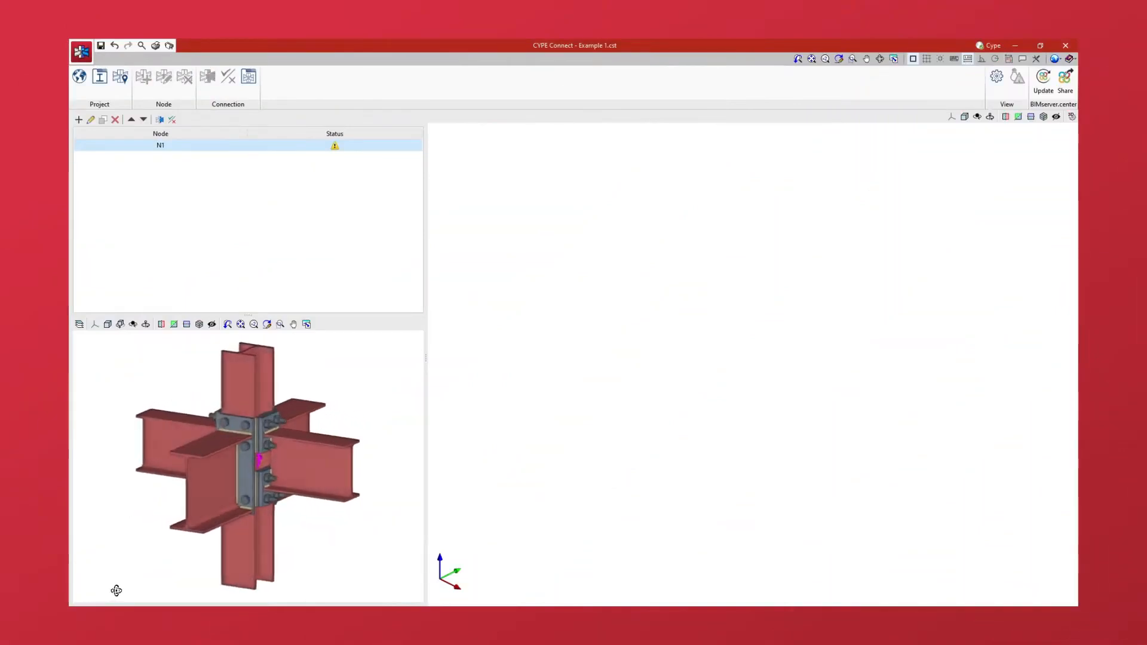
Select node N1 and bring up its connection editor with fronts, plates, welds and bolts
left_click_drag(116, 591, 212, 591)
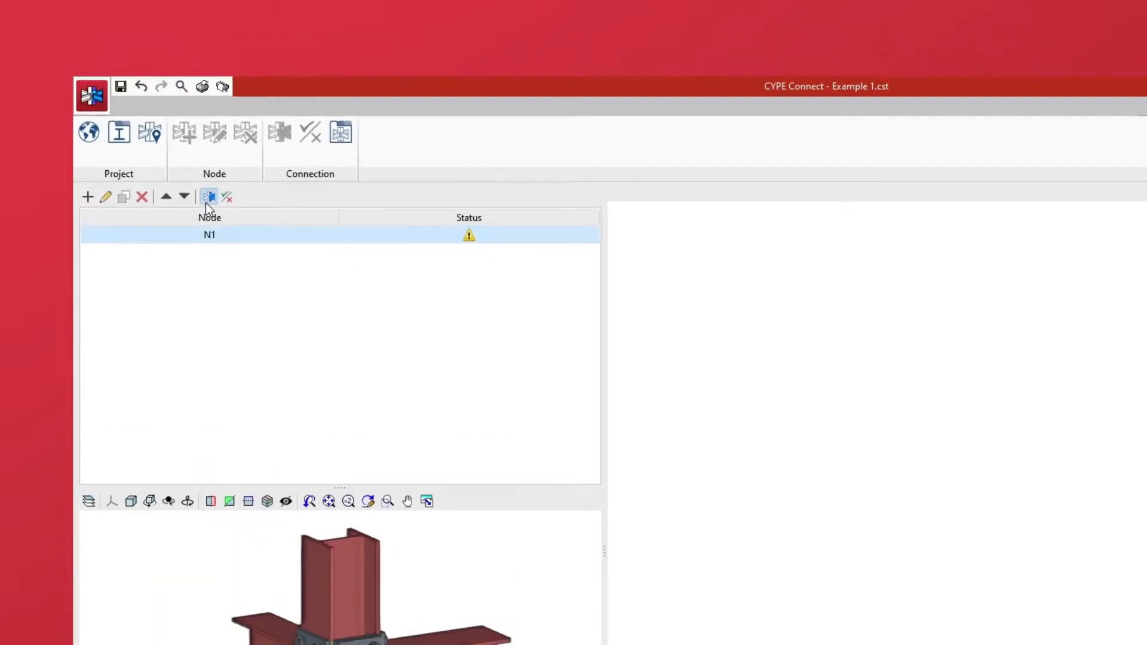
left_click(209, 197)
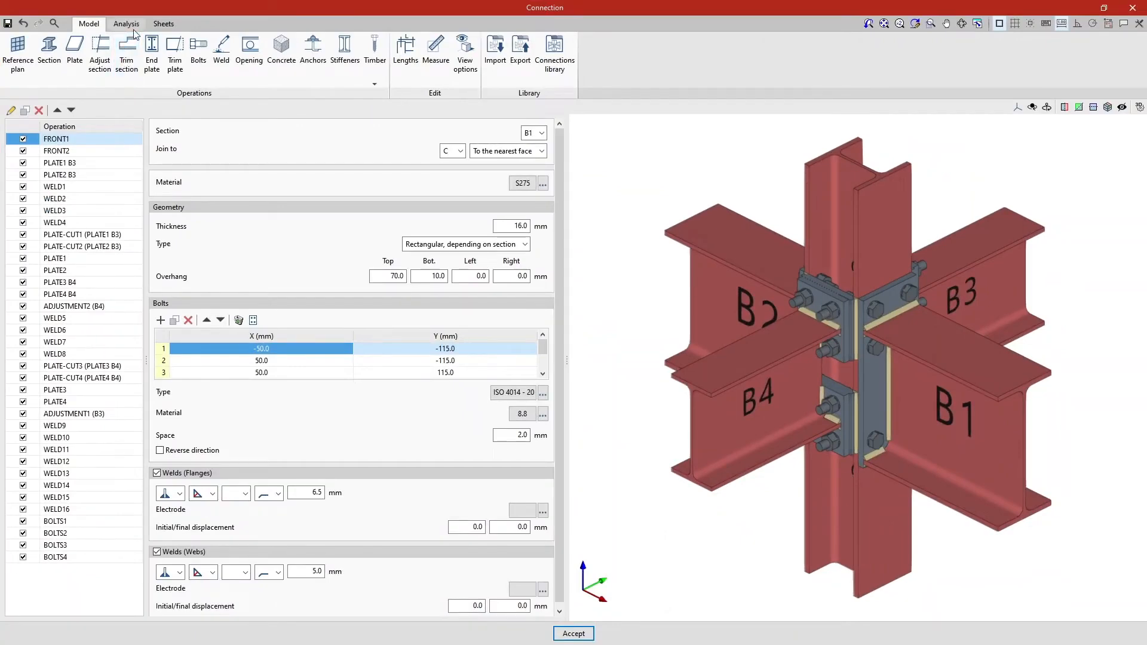
Switch to the Analysis ribbon with load cases, loads, design options and reports
left_click(125, 24)
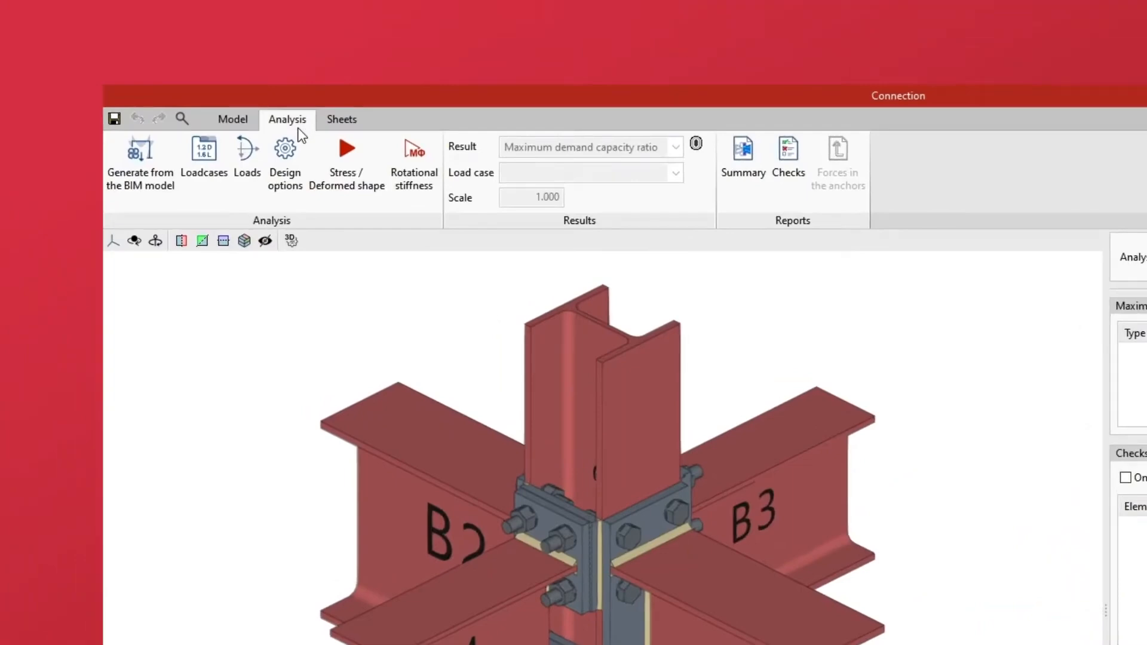
mouse_move(204, 161)
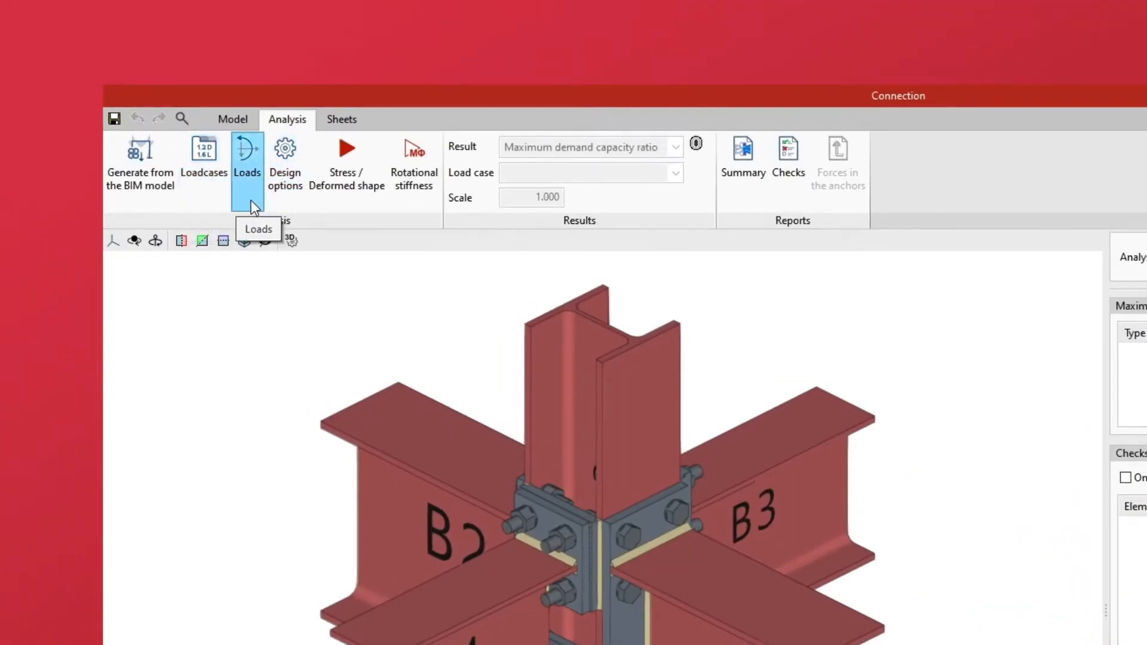
mouse_move(252, 221)
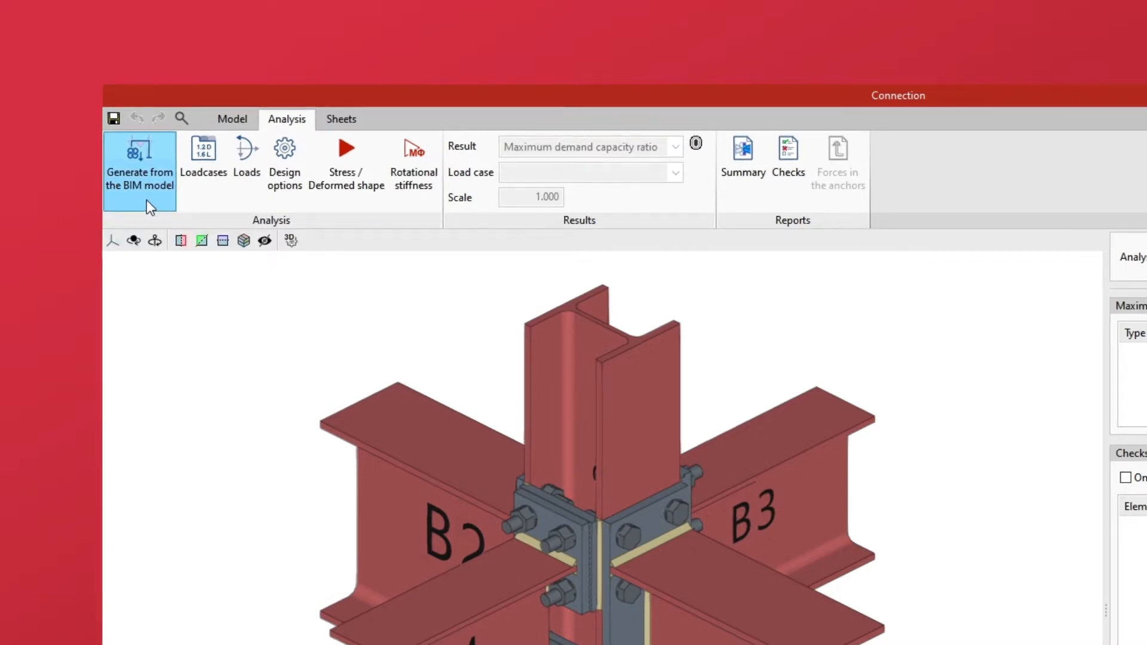
mouse_move(300, 220)
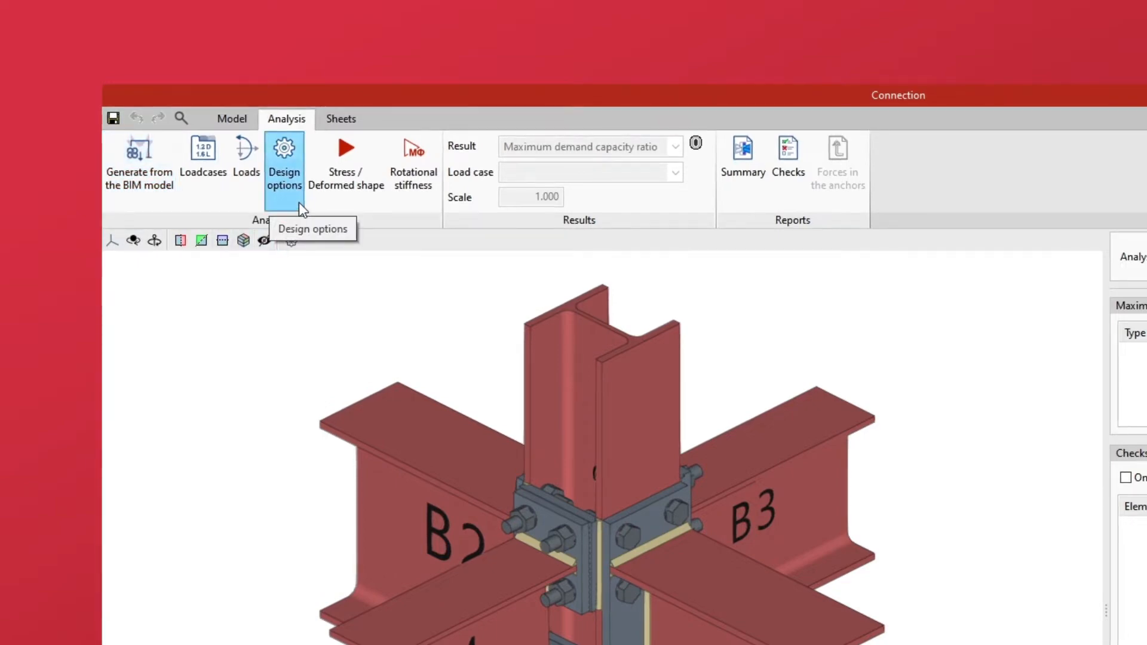
In Design options, set the discretisation maximum element size to 30 mm
left_click(285, 154)
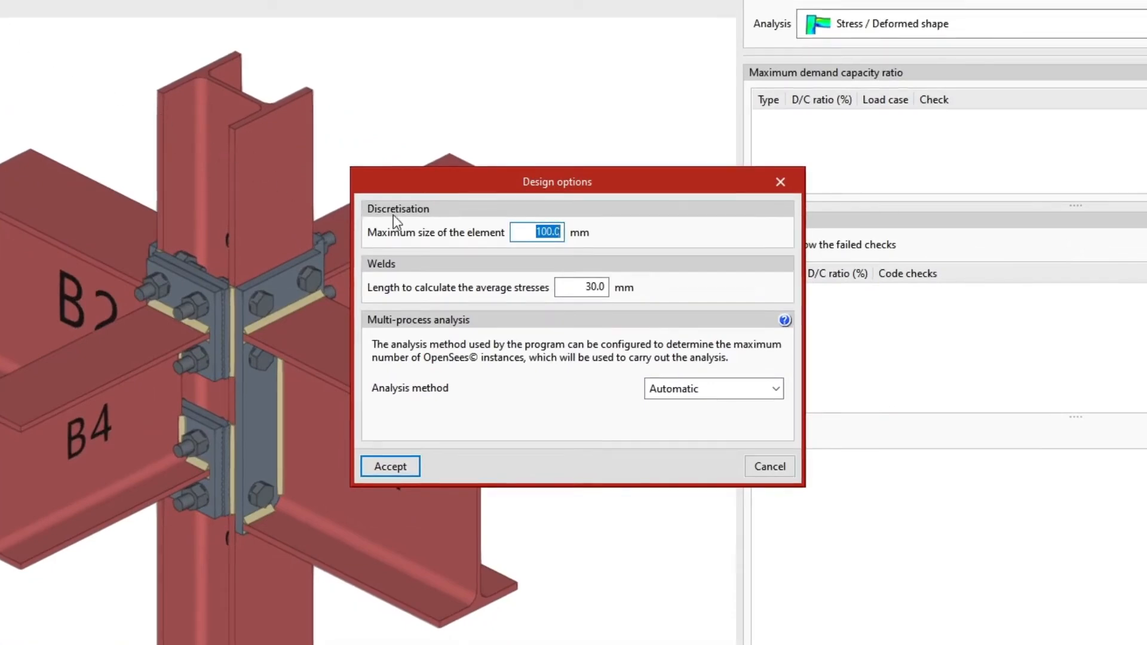
mouse_move(512, 240)
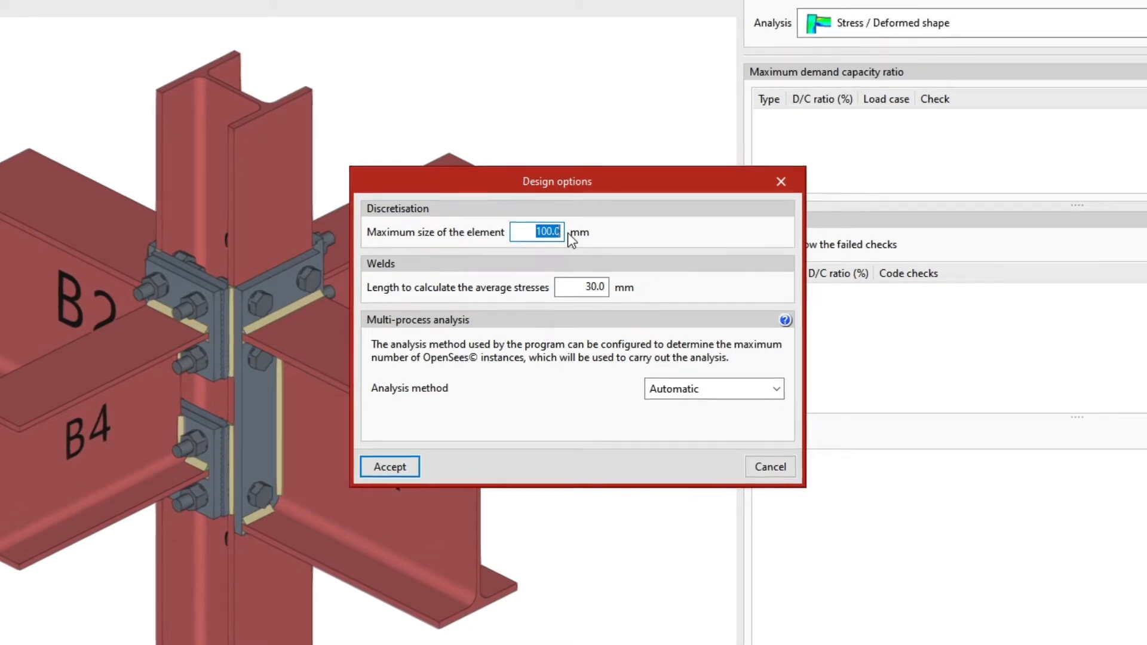
type("30")
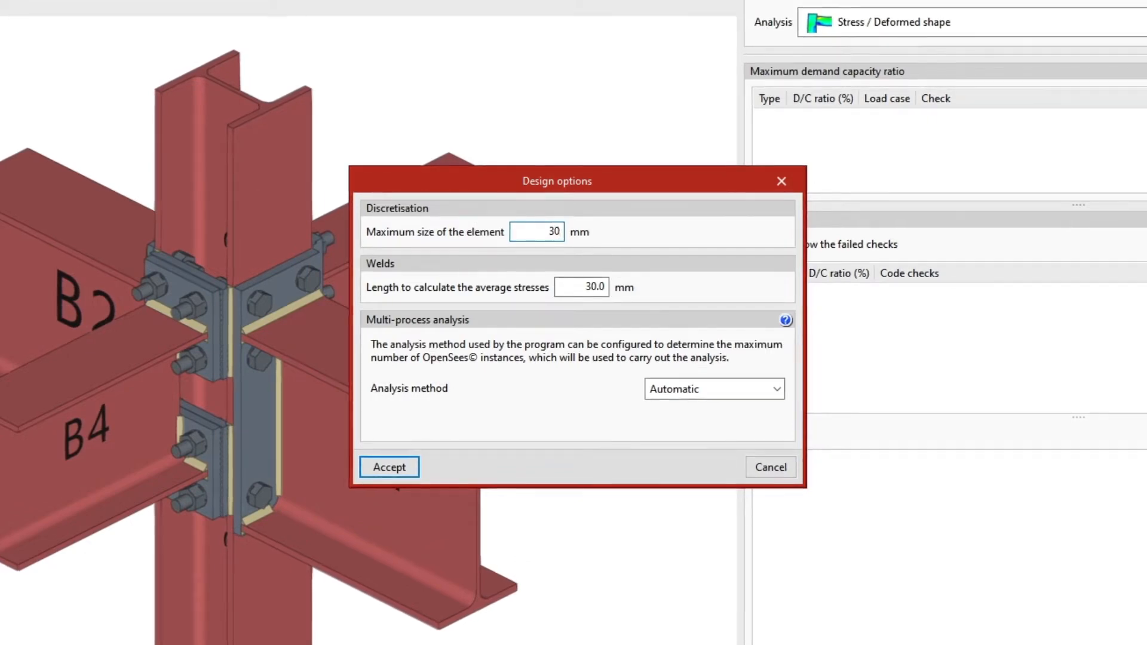
left_click(536, 232)
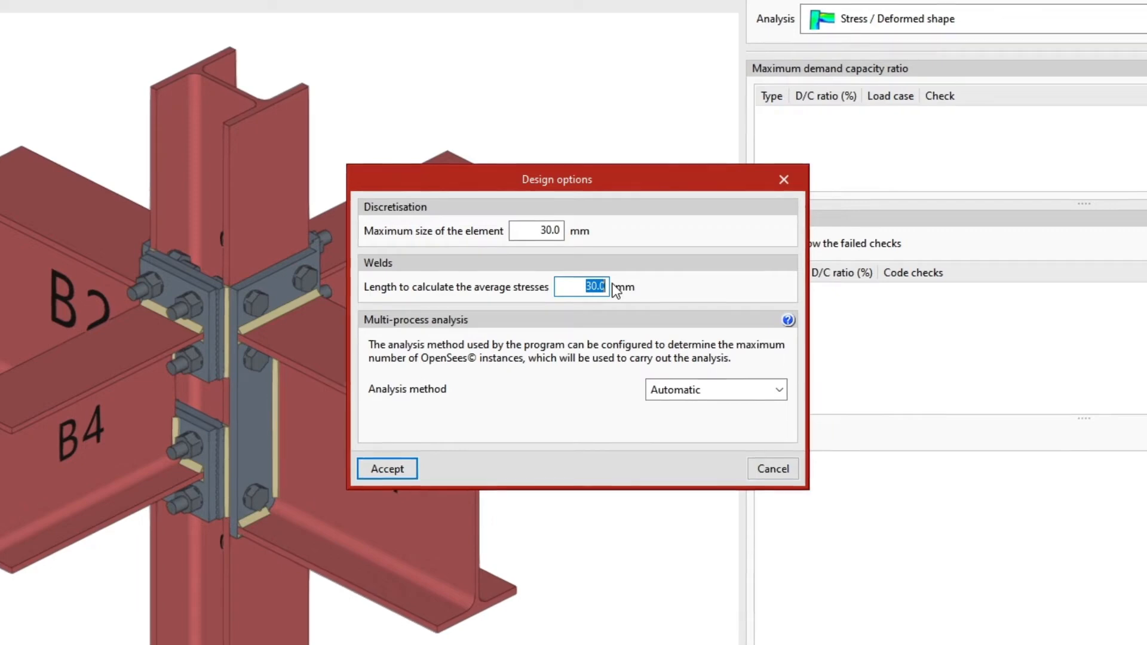
Enter 50 mm as the weld length for calculating average stresses
type("50")
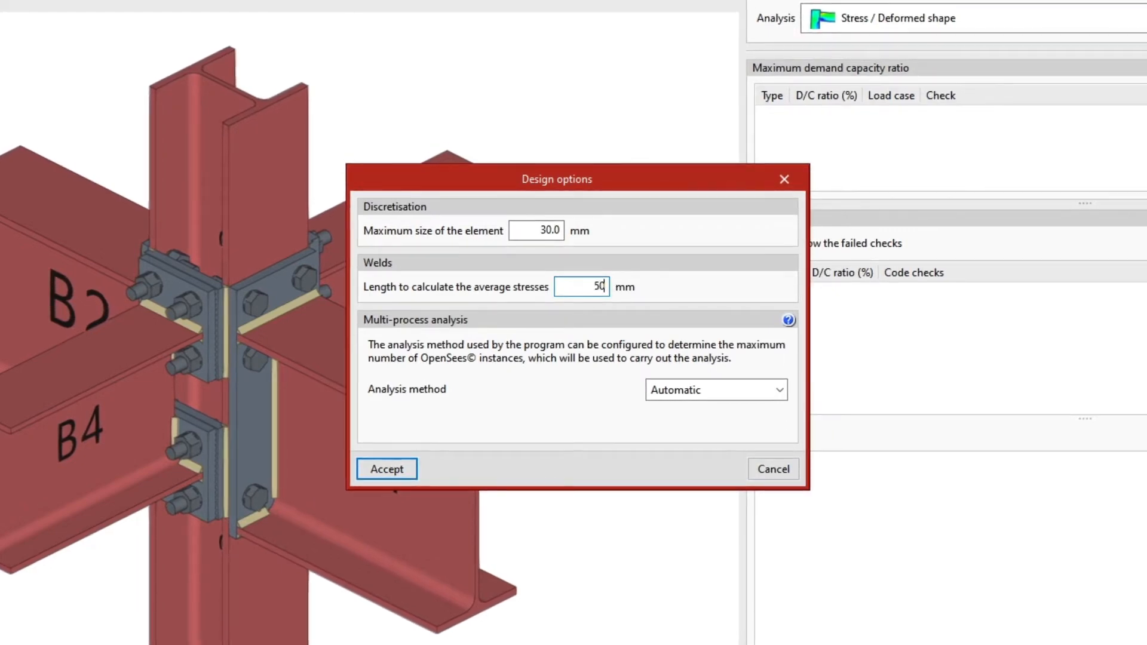
mouse_move(366, 331)
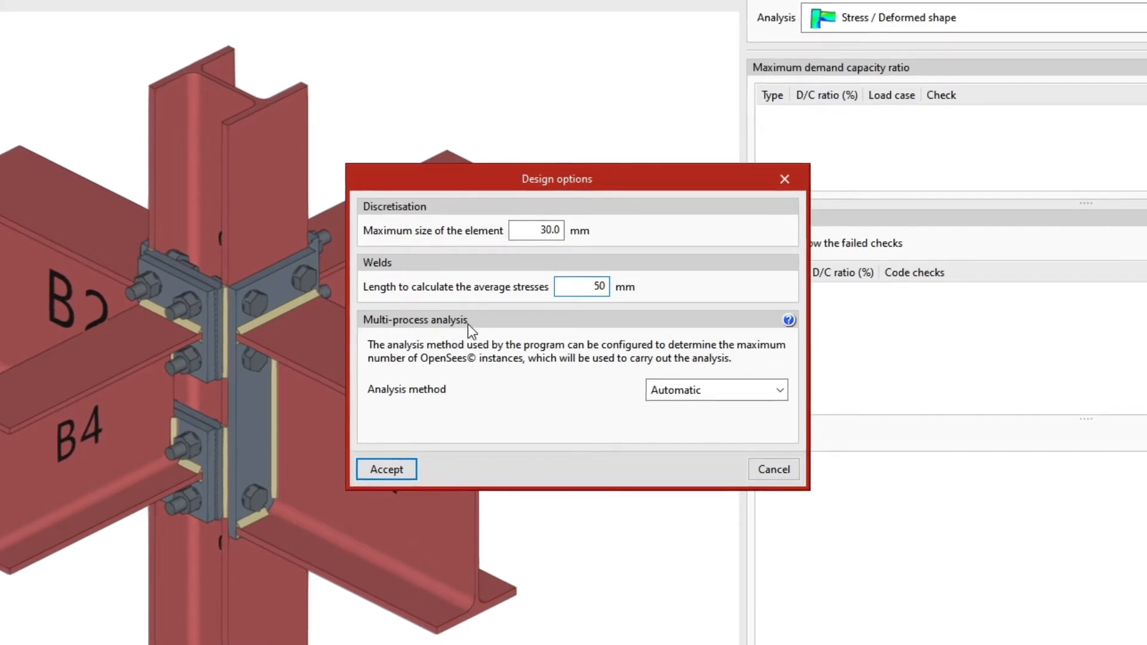
mouse_move(380, 393)
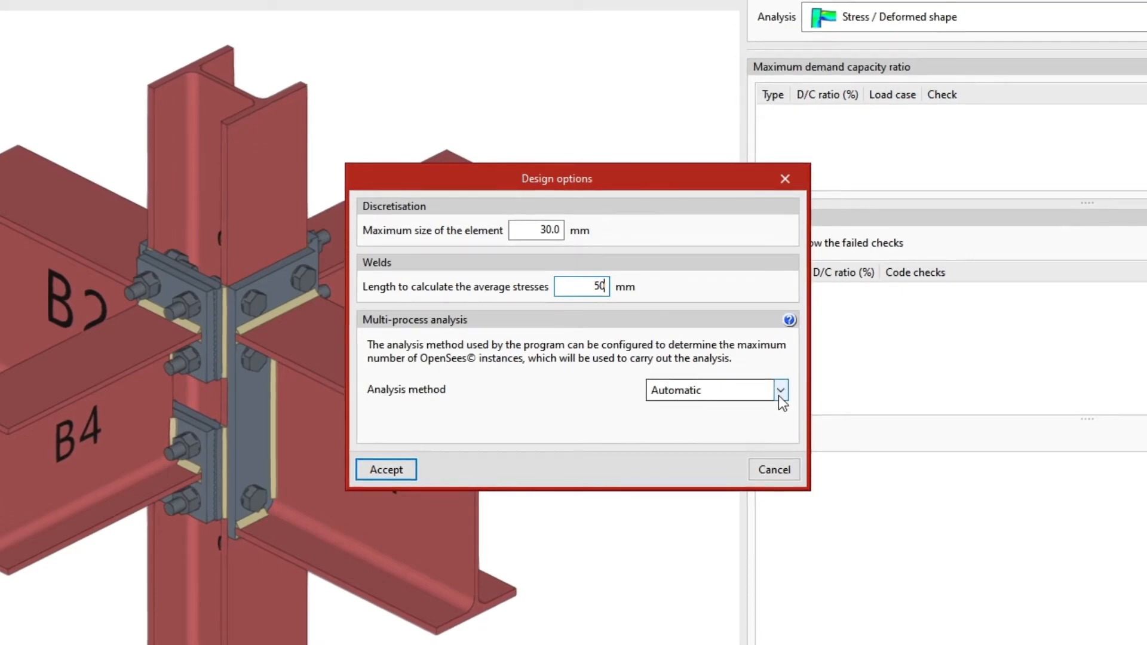
Choose Sequential (OpenSees) as the analysis method, keeping 12 maximum instances
left_click(780, 390)
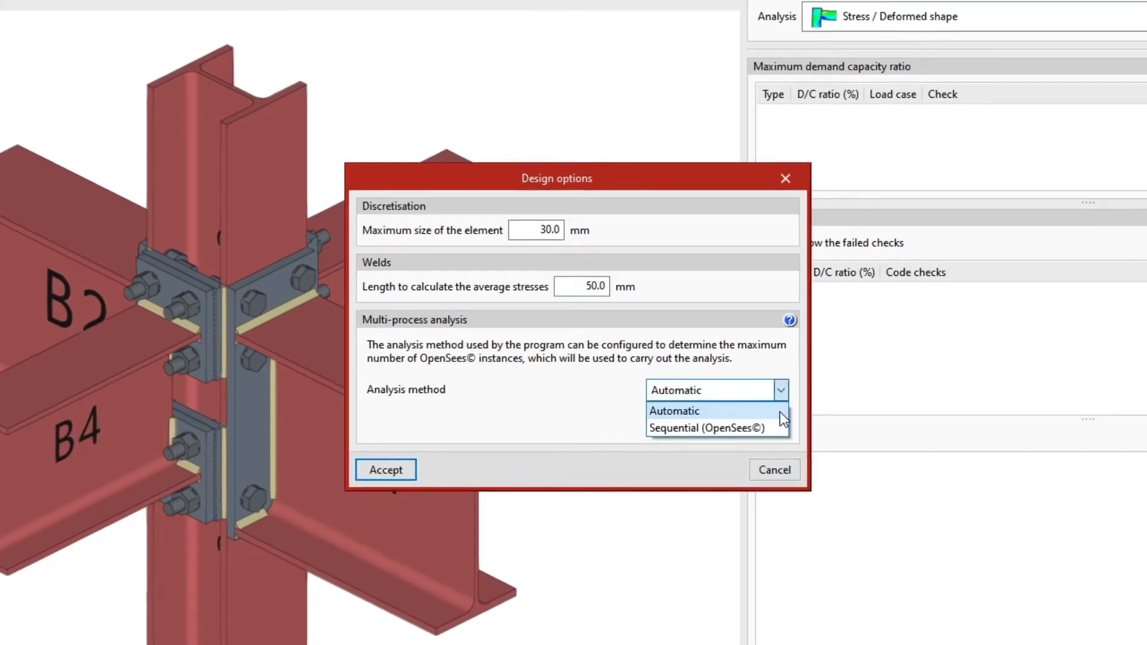
left_click(710, 428)
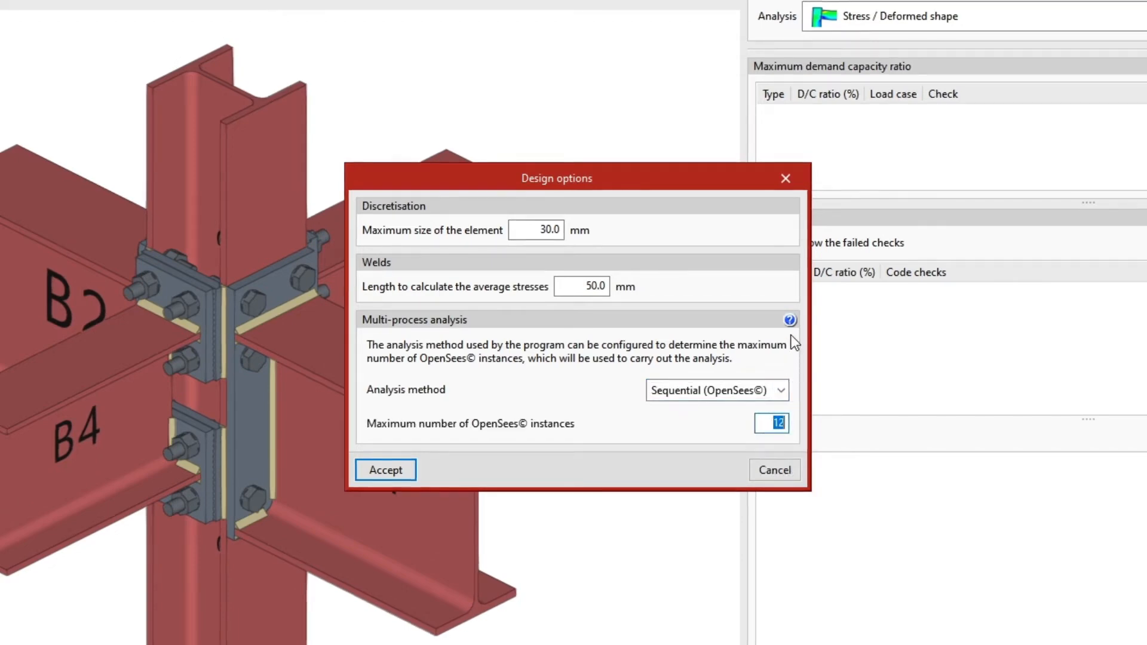
left_click(790, 320)
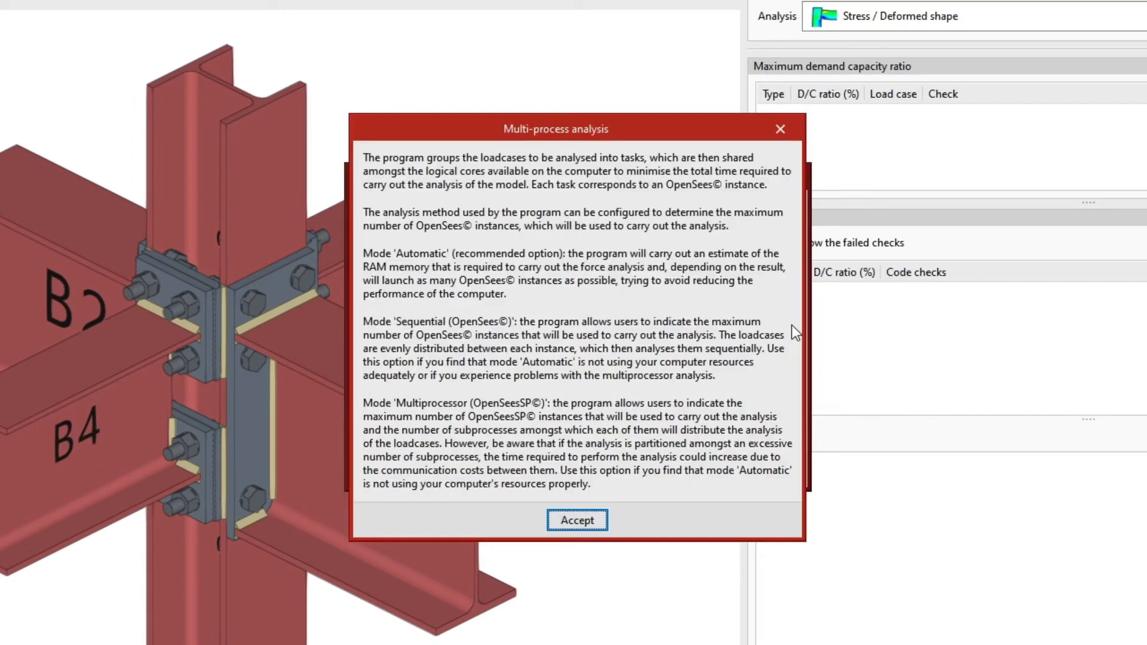
mouse_move(658, 466)
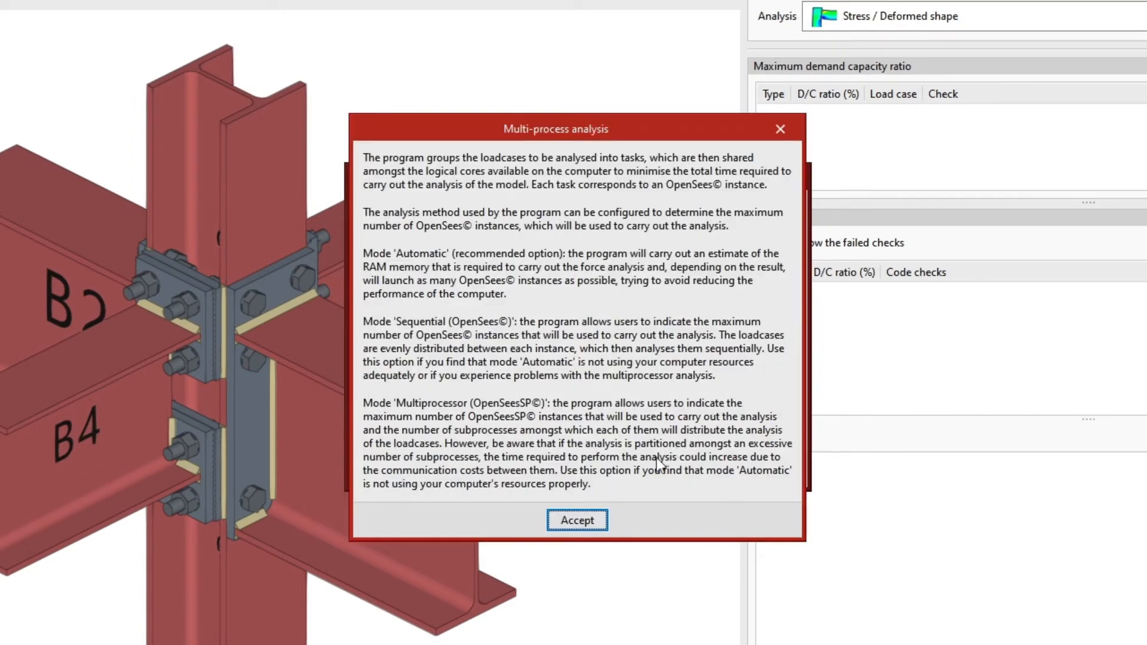
left_click(576, 520)
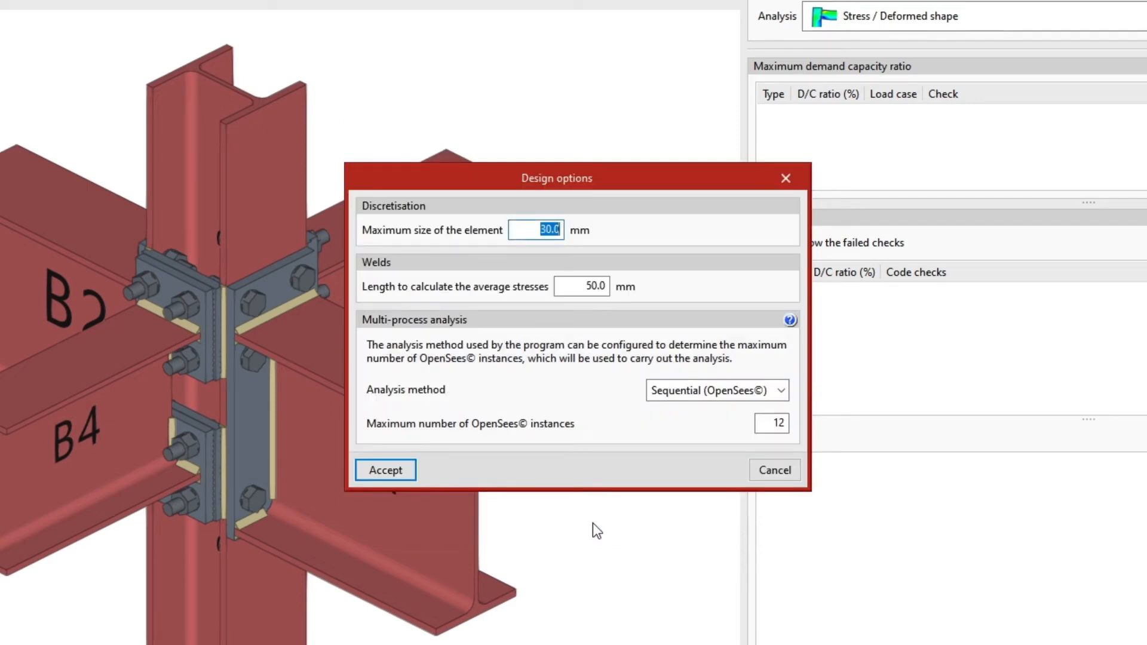
Accept the Design options dialog to apply the new settings
left_click(385, 470)
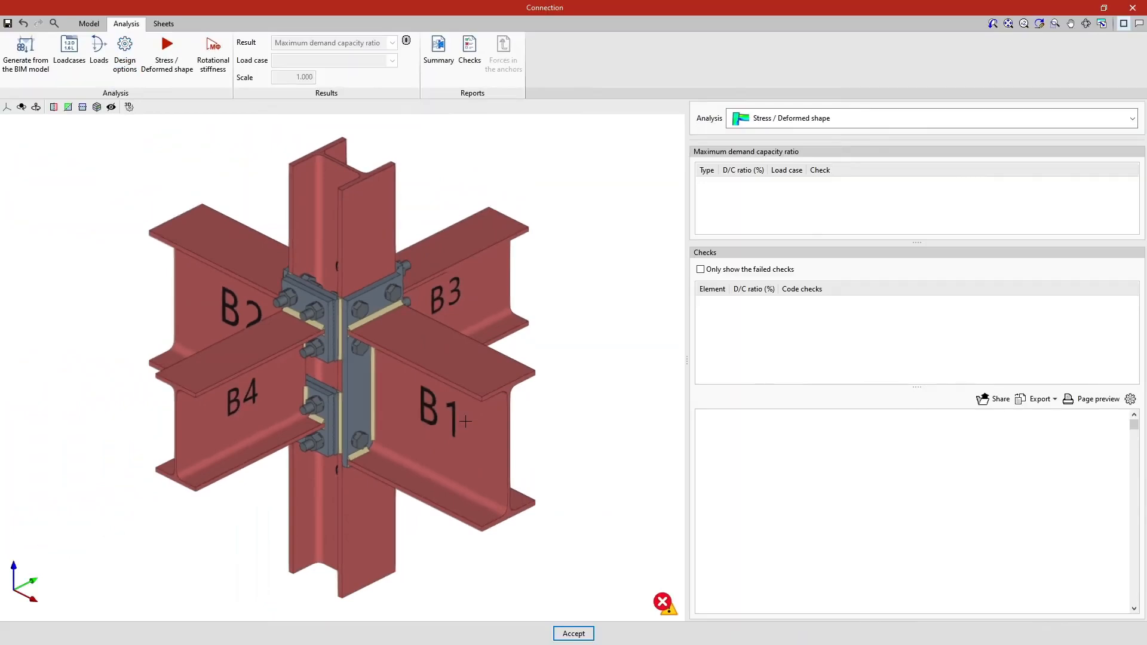
mouse_move(247, 203)
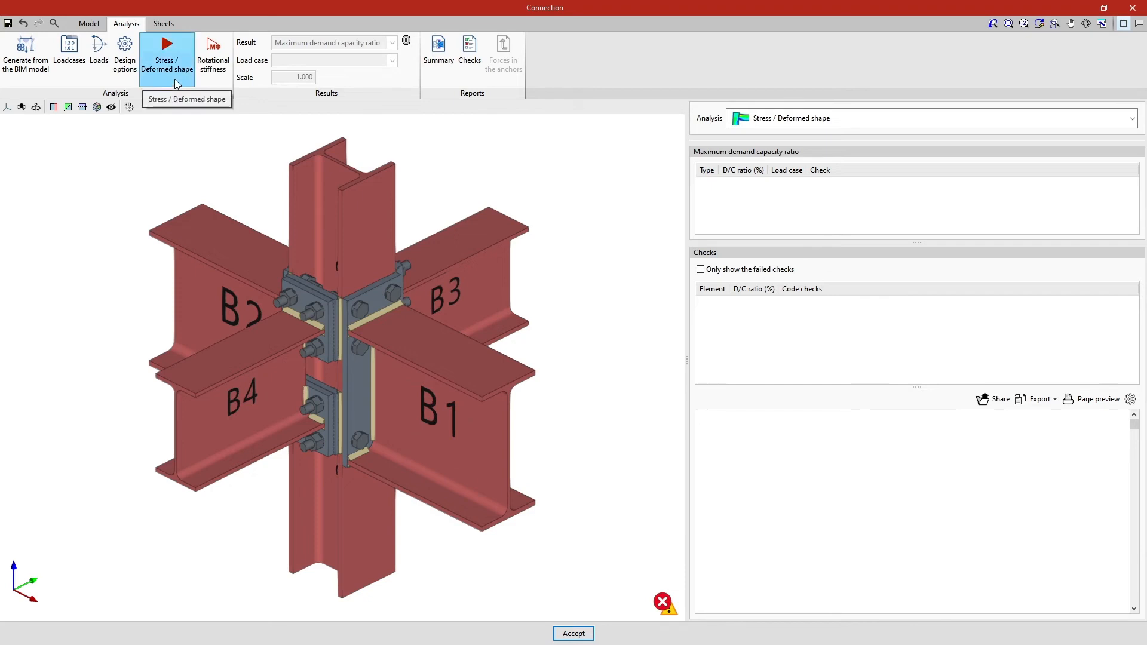
mouse_move(167, 70)
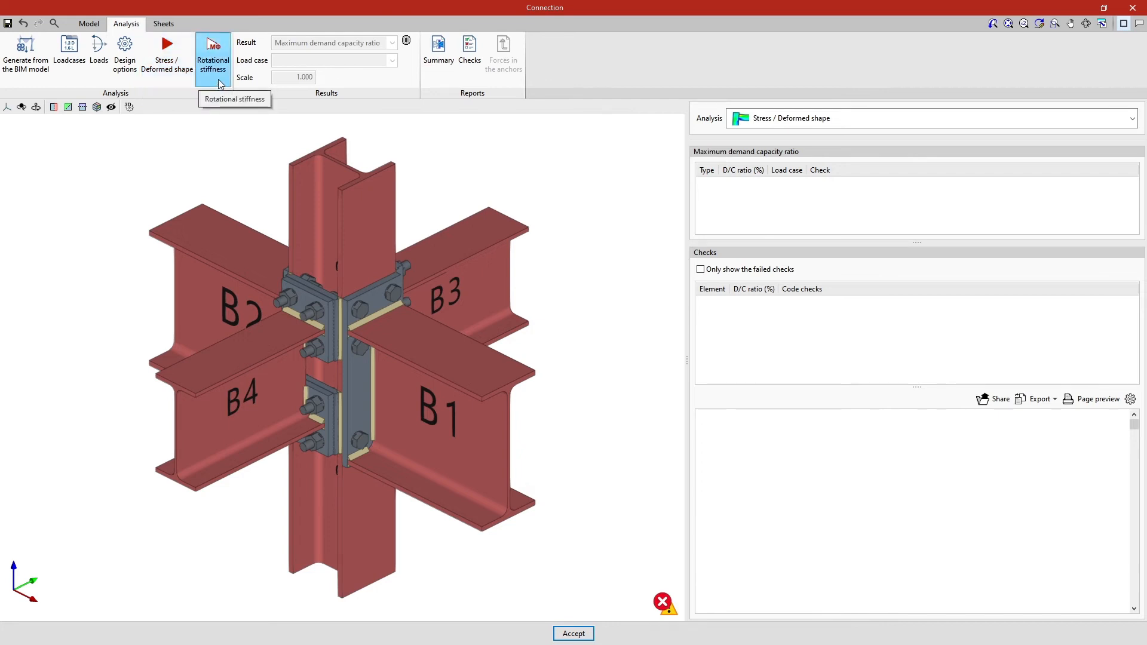
mouse_move(219, 84)
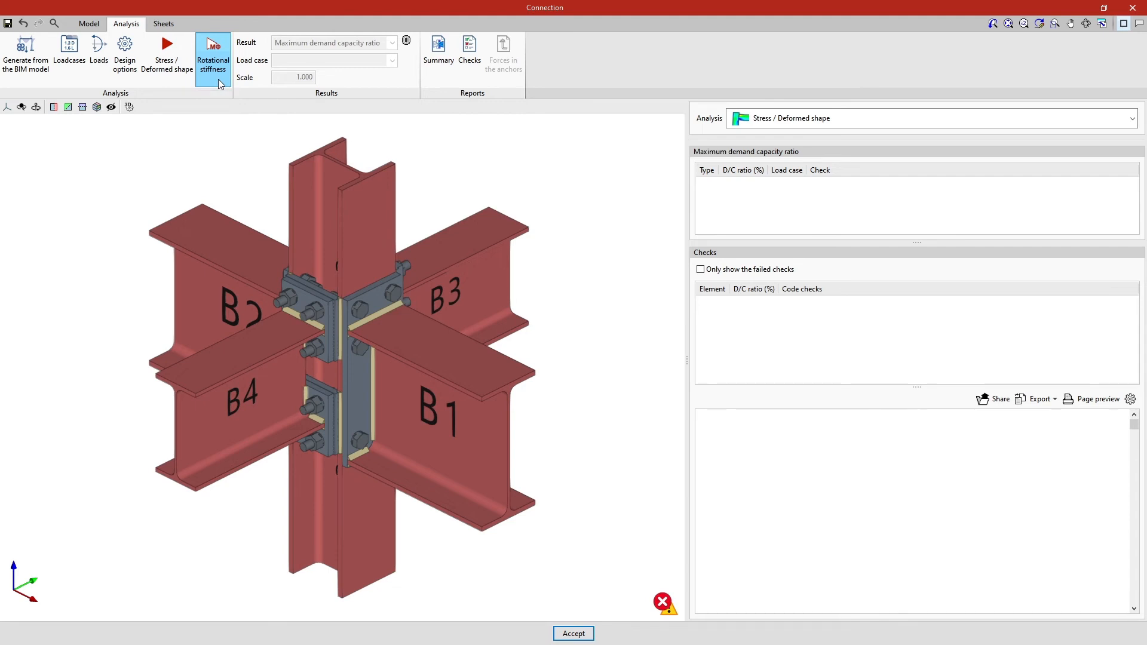
mouse_move(171, 90)
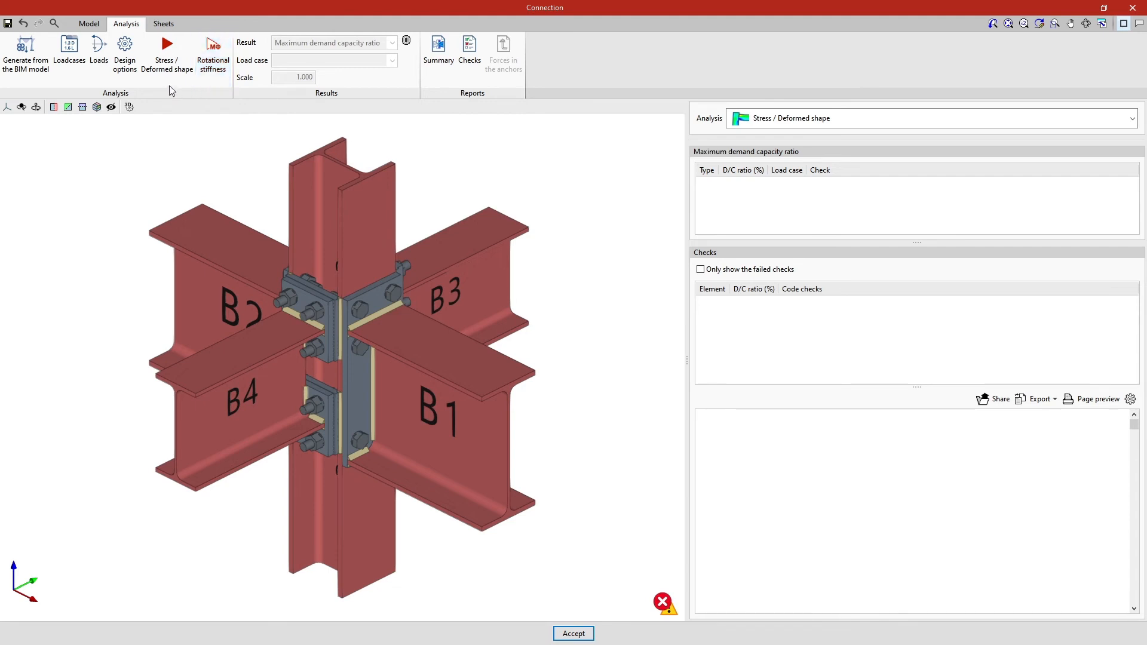
Run Stress / Deformed shape to get Von Mises stresses and list the weld checks (95.35%)
left_click(166, 55)
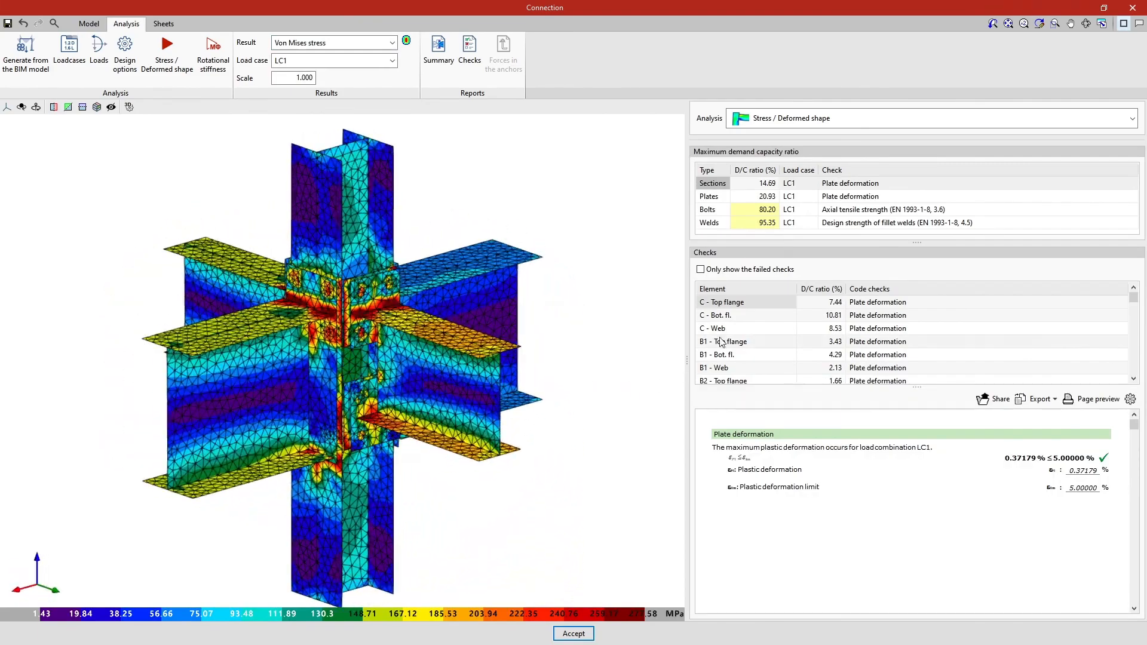
left_click(710, 222)
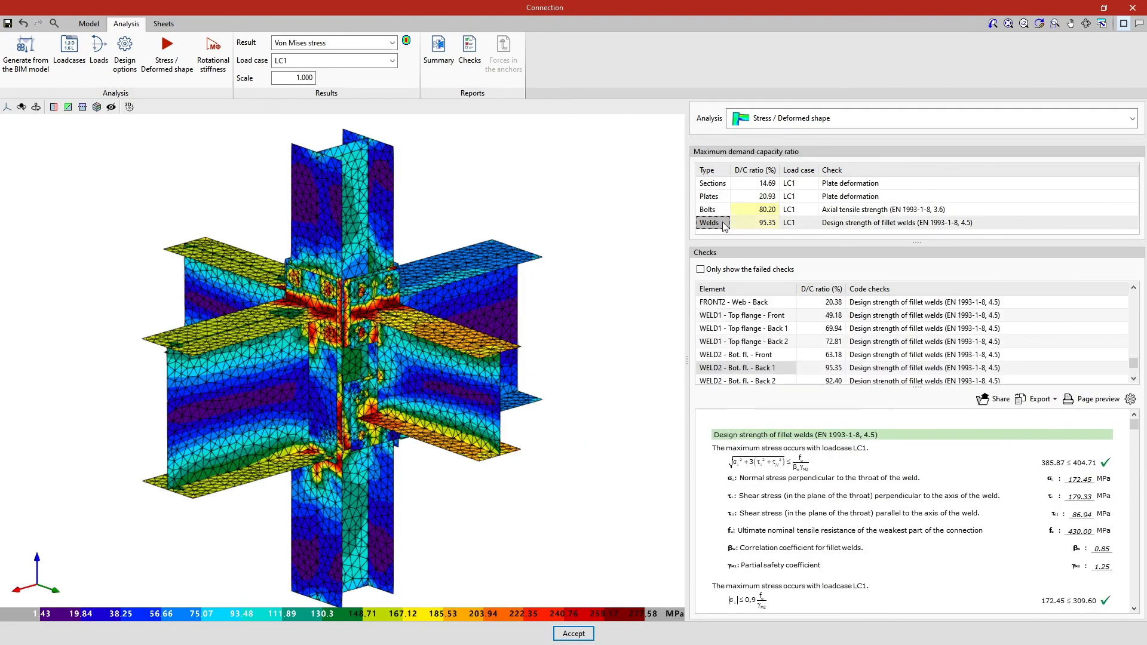